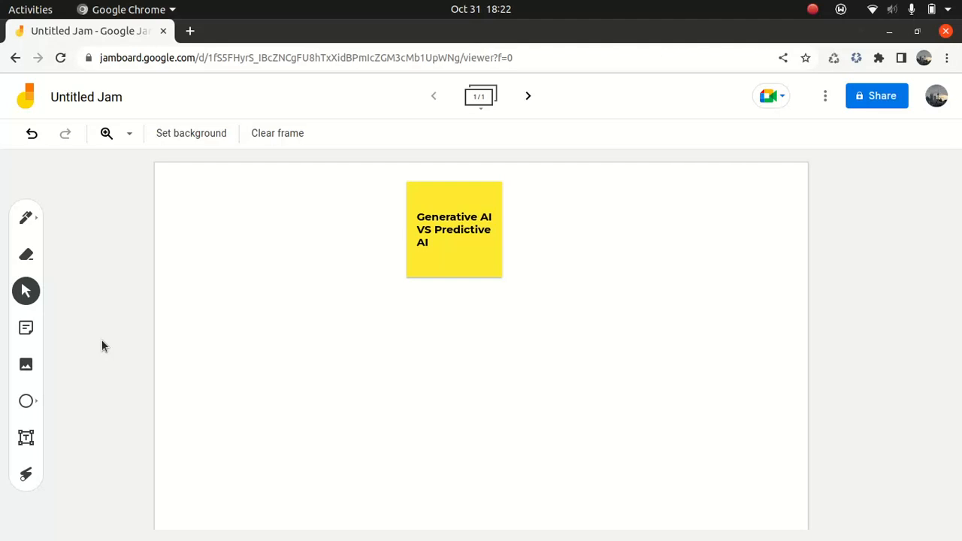
Create a sticky note reading 'Historical data and patterns', correcting the 'Historal' misspelling
click(27, 328)
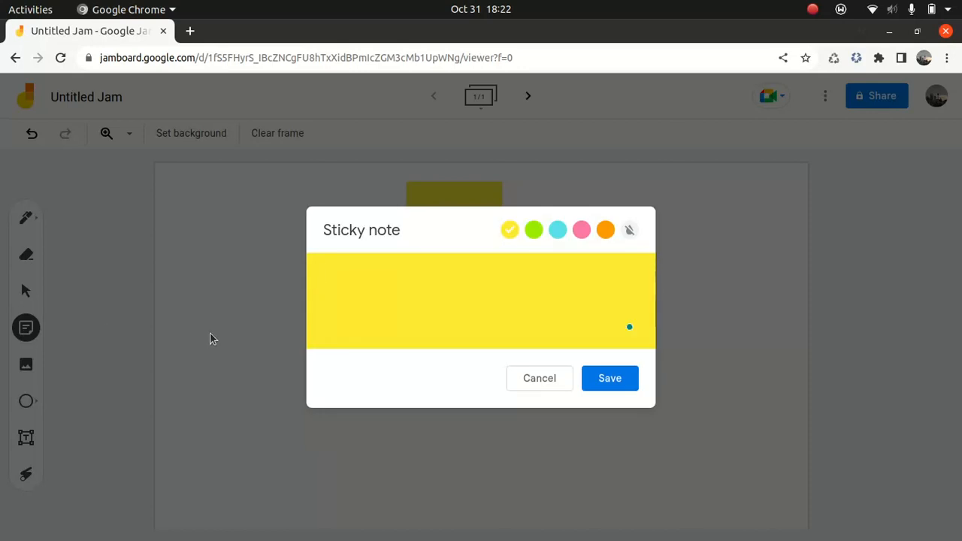
click(480, 301)
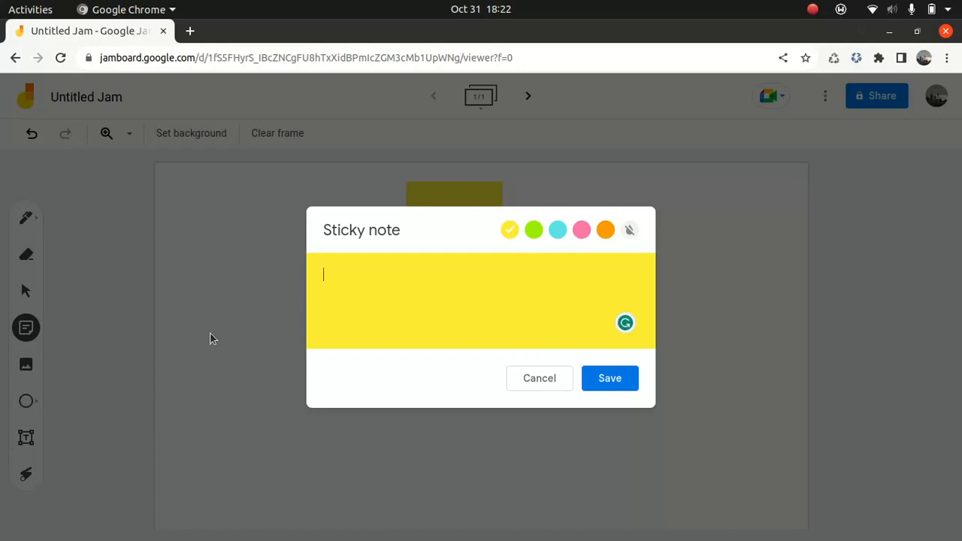
text(Historal data and patterns)
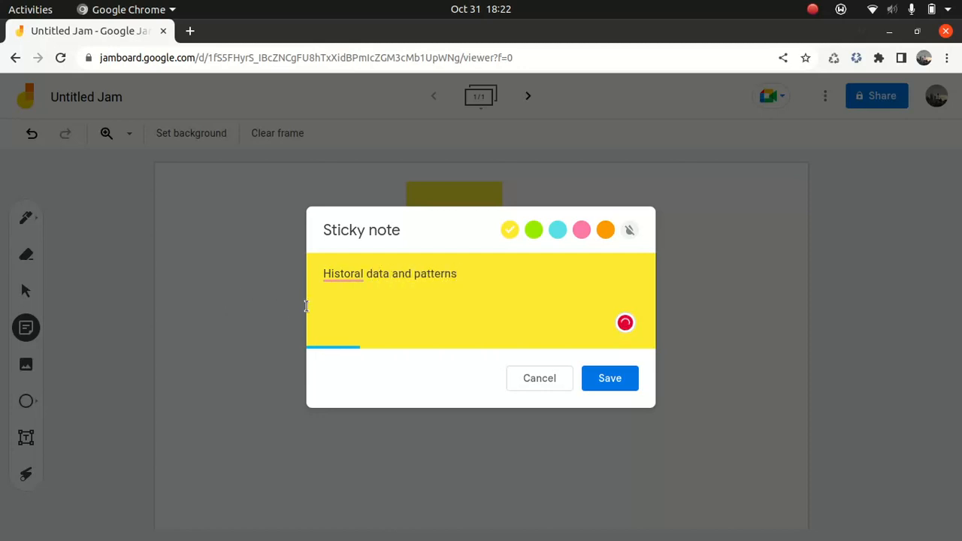
right_click(343, 273)
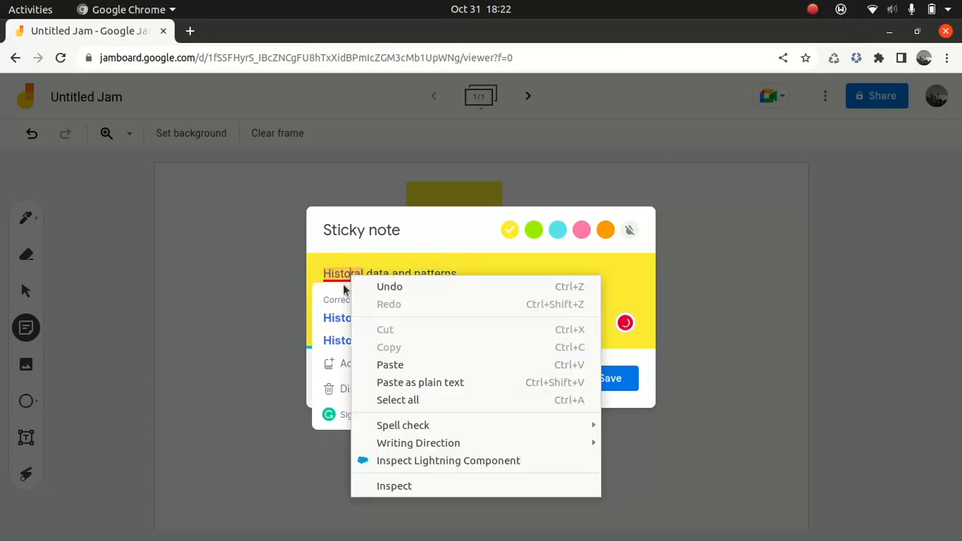
click(356, 273)
text(ic)
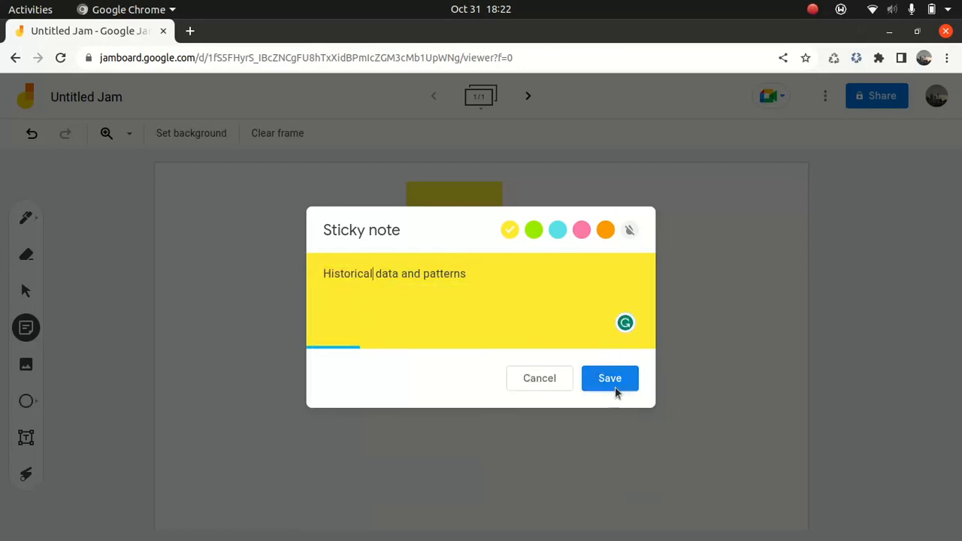
Save both notes and arrange 'Predictive AI' at upper left with 'Historical data and patterns' below it
click(609, 378)
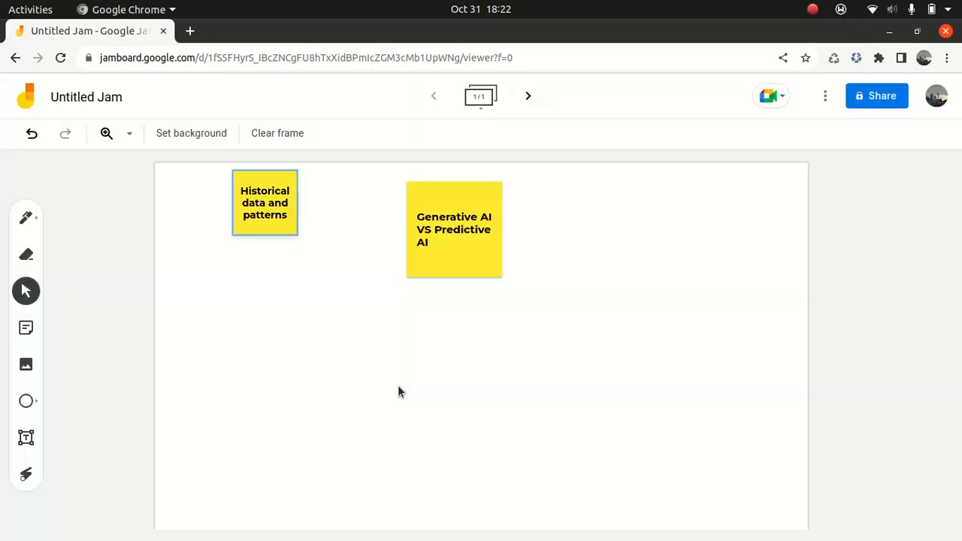
drag(265, 202, 282, 370)
text(Predictive AI)
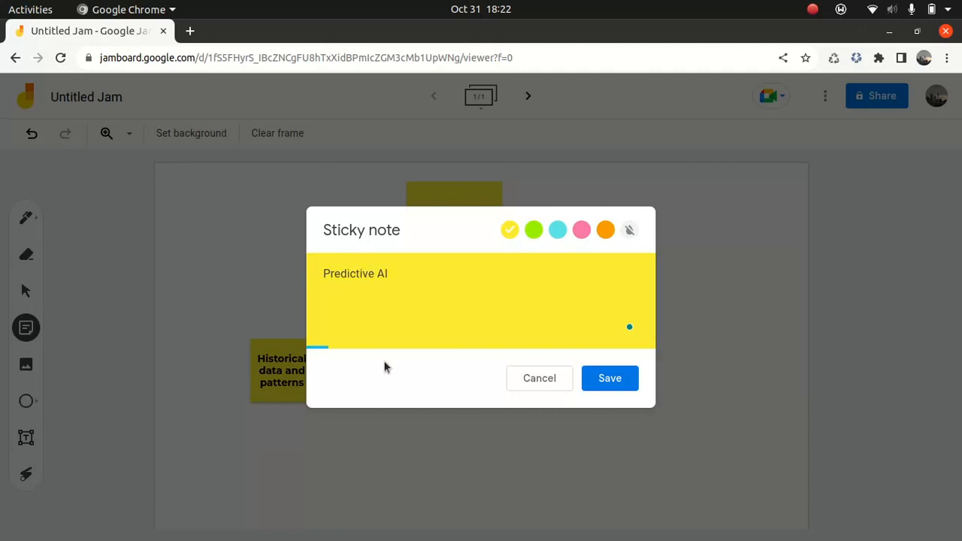
click(609, 378)
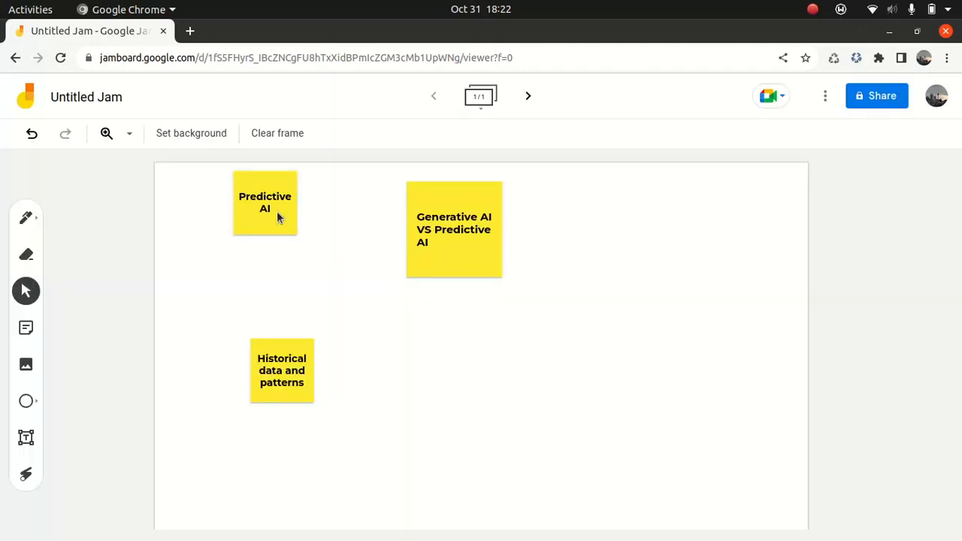
click(265, 203)
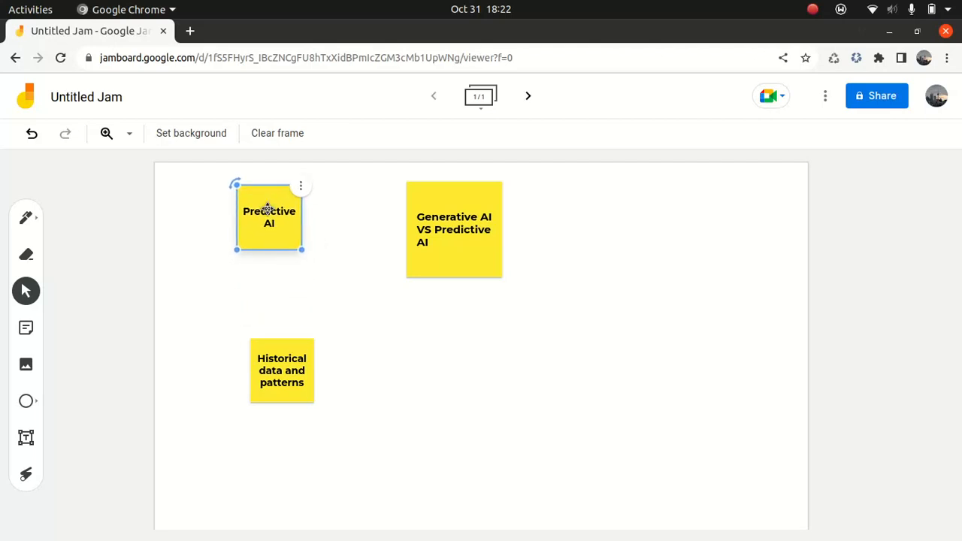
drag(282, 369, 271, 301)
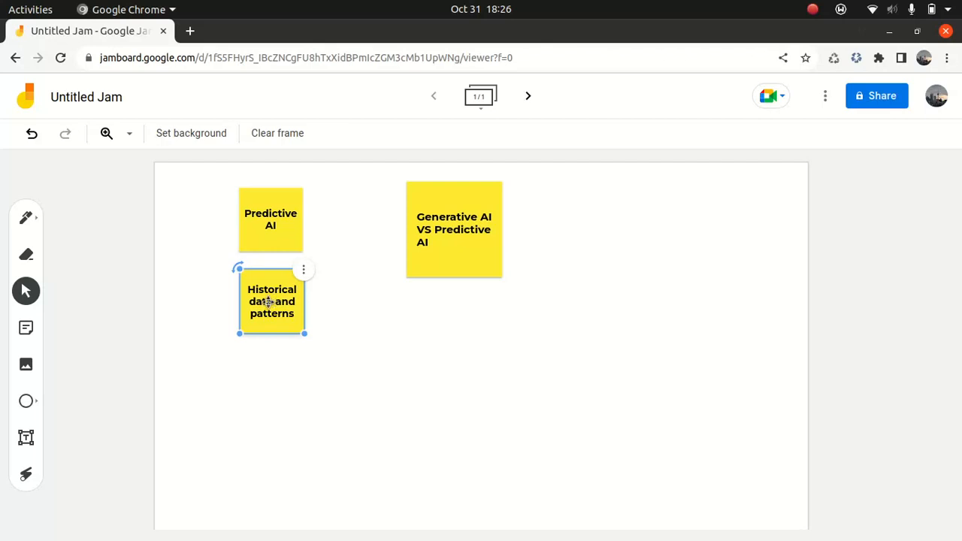
Start a fresh, empty sticky note for the next item
click(28, 327)
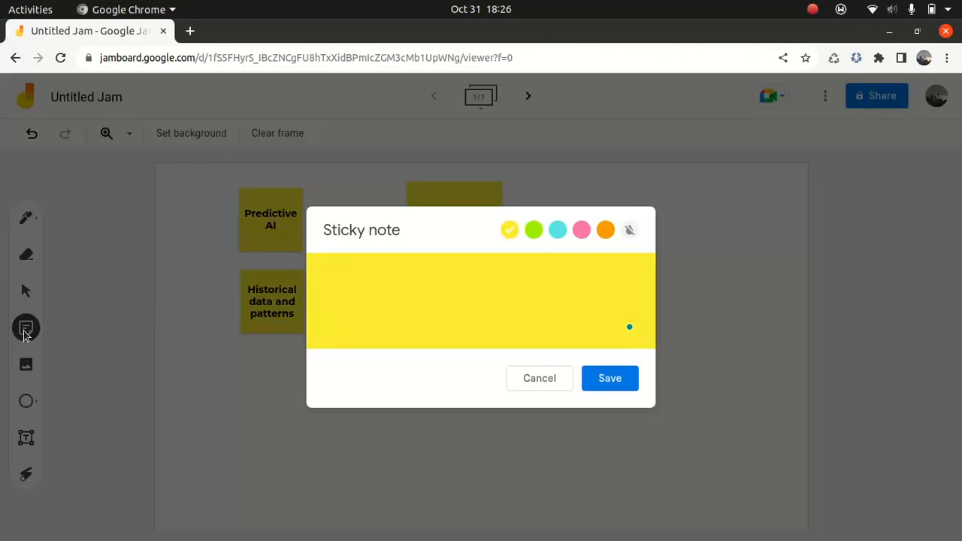
Write 'RMSE, MAE' in the note, clearing a mistyped start, and save it to the frame
text(EW)
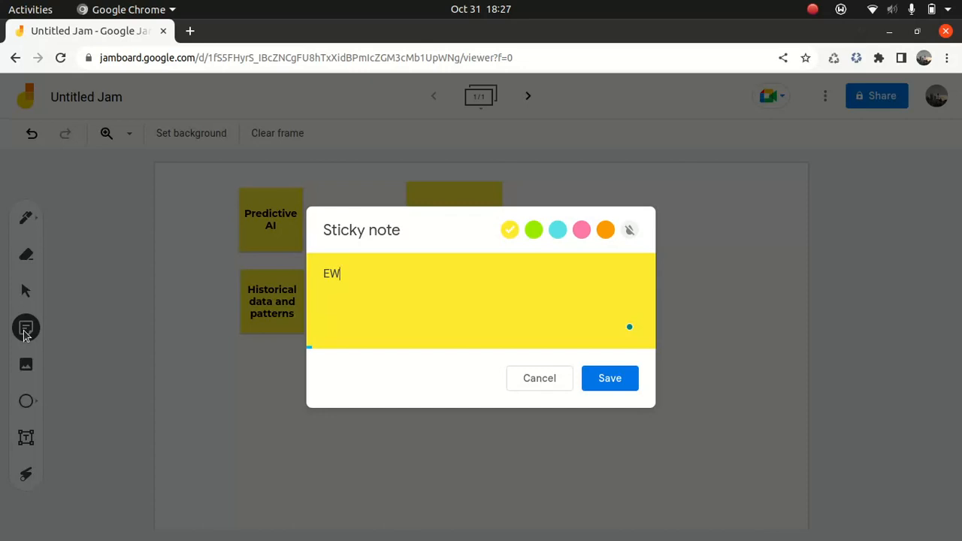
key(BackSpace)
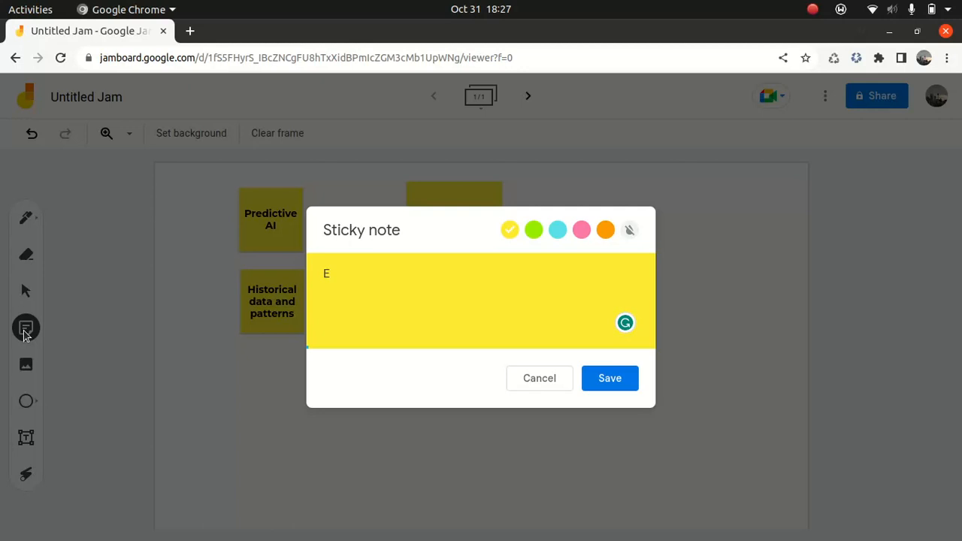
key(BackSpace)
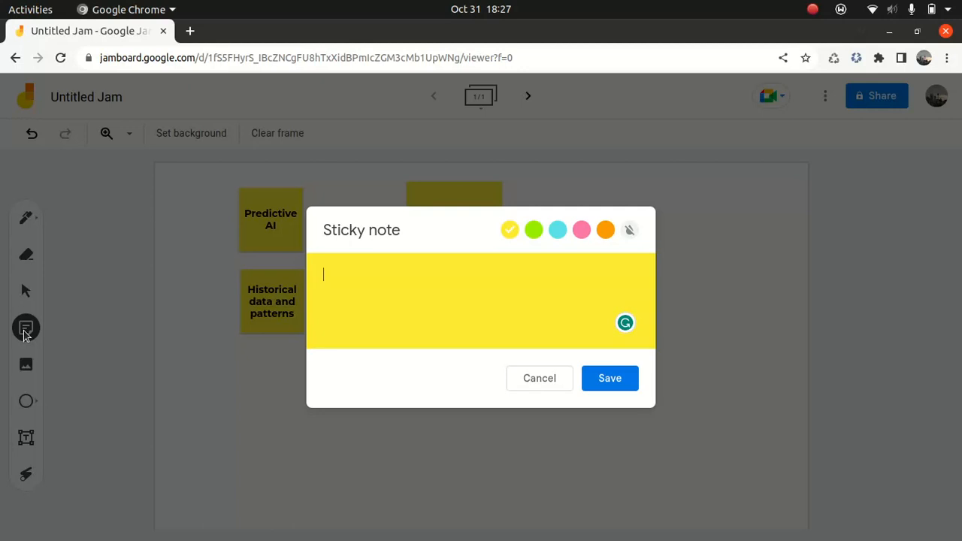
text(RMSE)
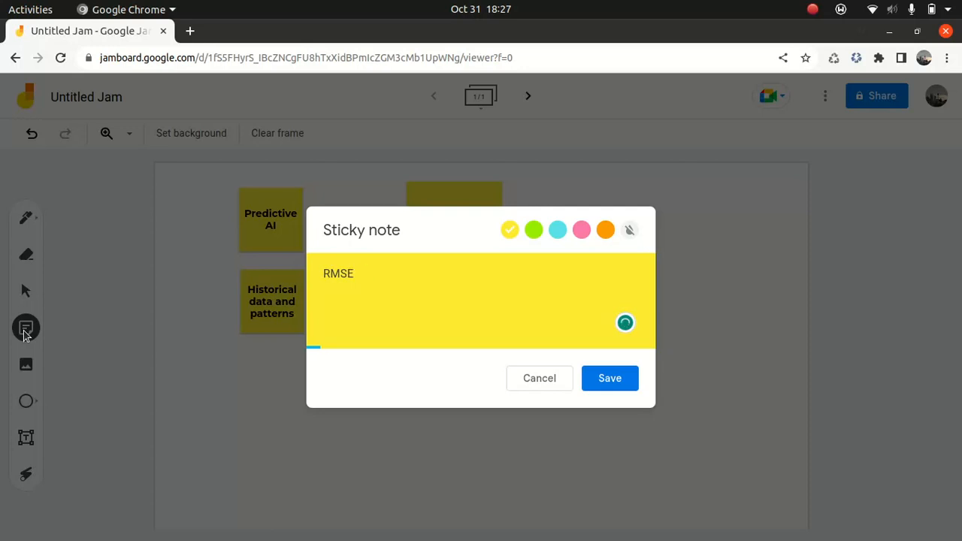
text(, m)
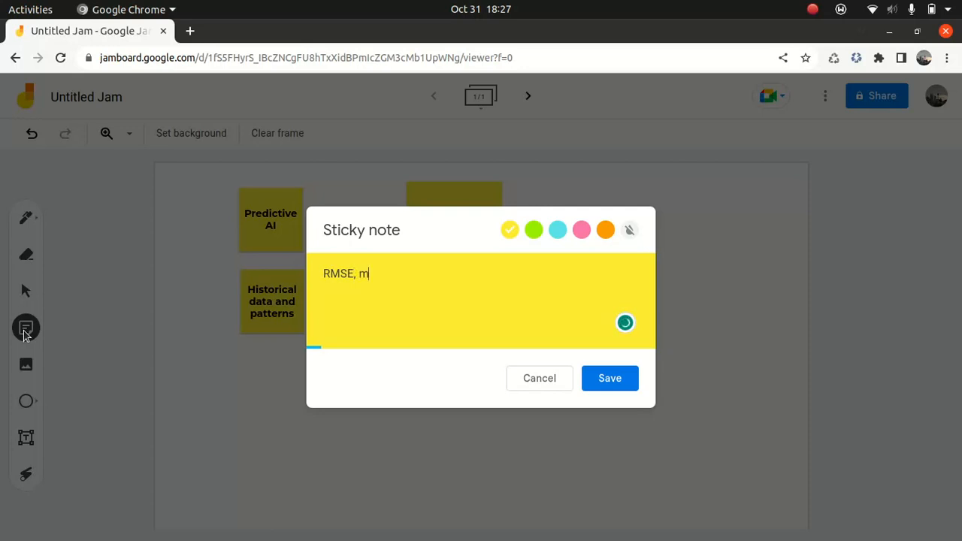
text(AE)
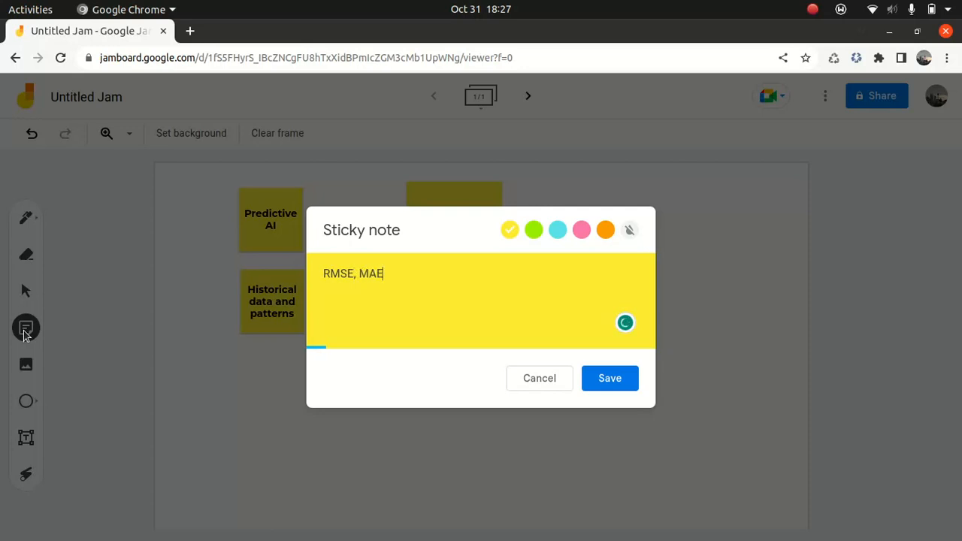
click(610, 378)
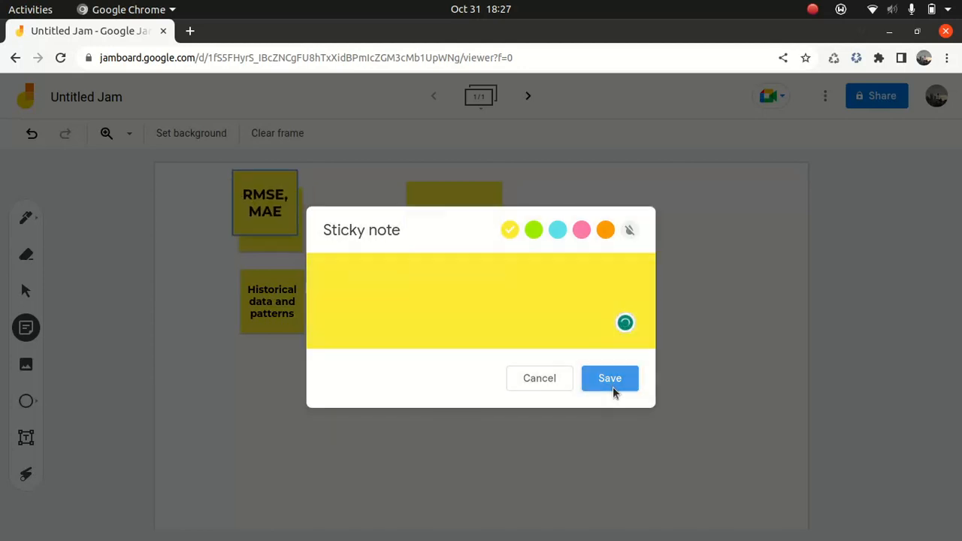
click(609, 378)
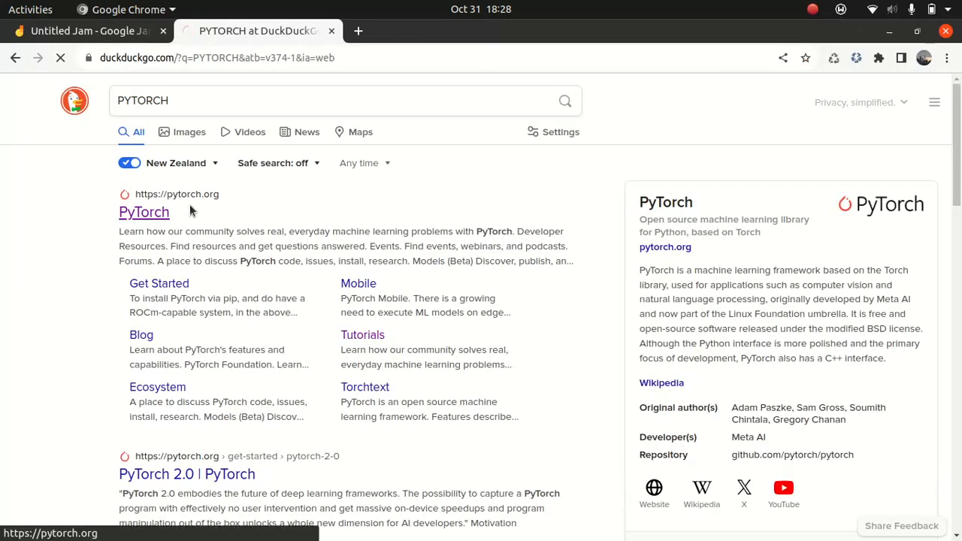
Open pytorch.org from the DuckDuckGo search results
click(143, 212)
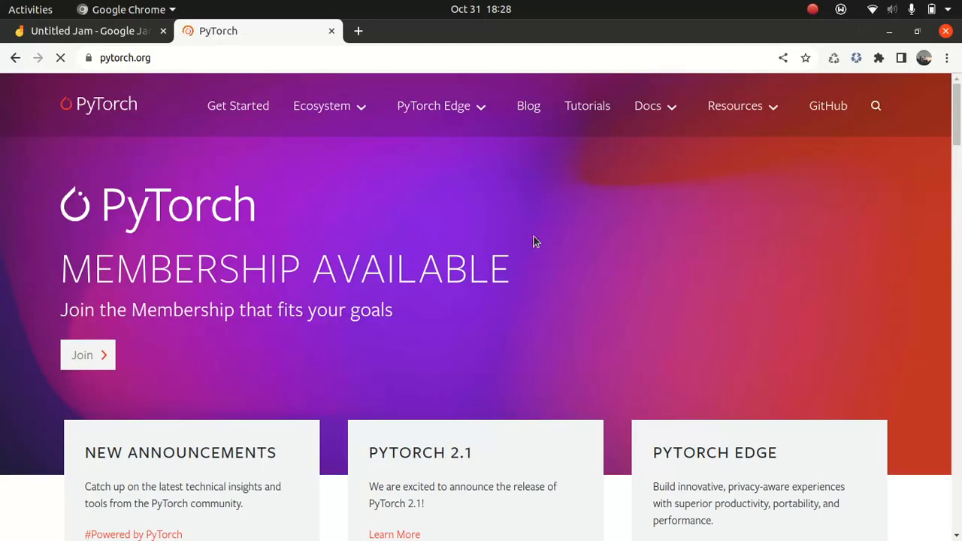